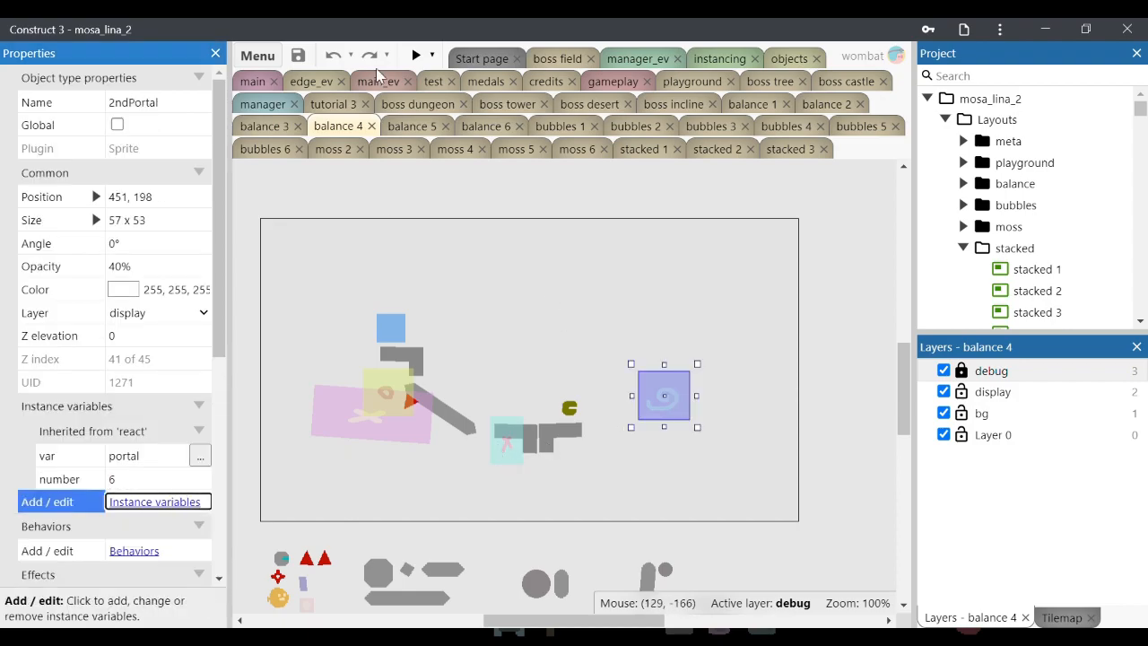
Review the portals in the balance 5 and balance 6 layouts, then launch the game preview.
left_click(413, 126)
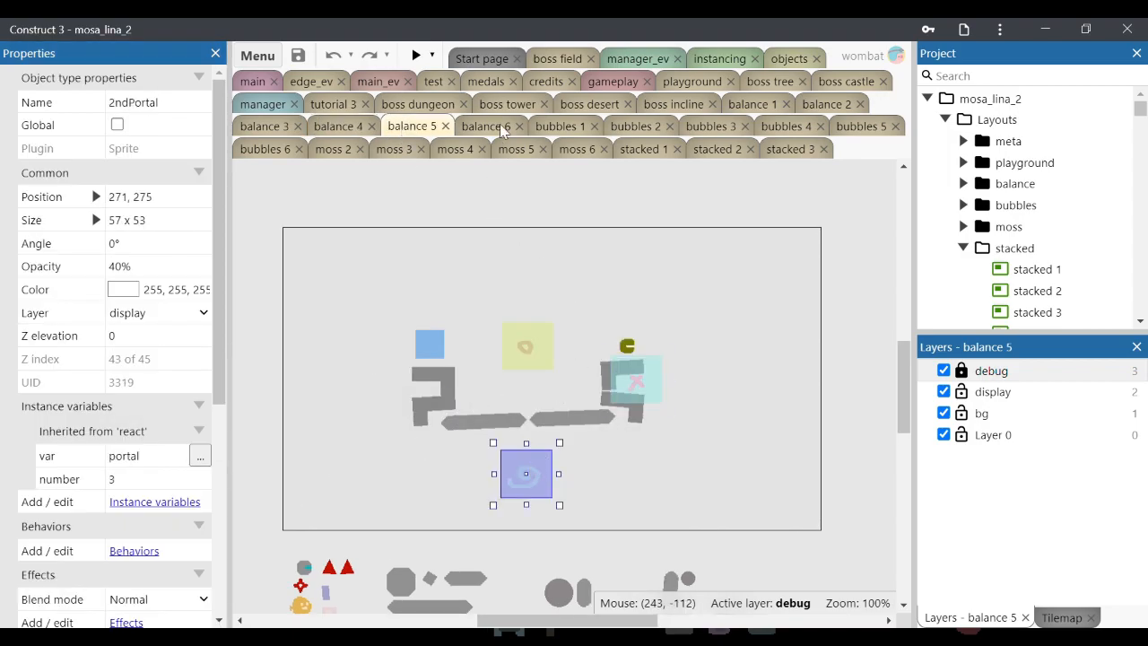
left_click(488, 125)
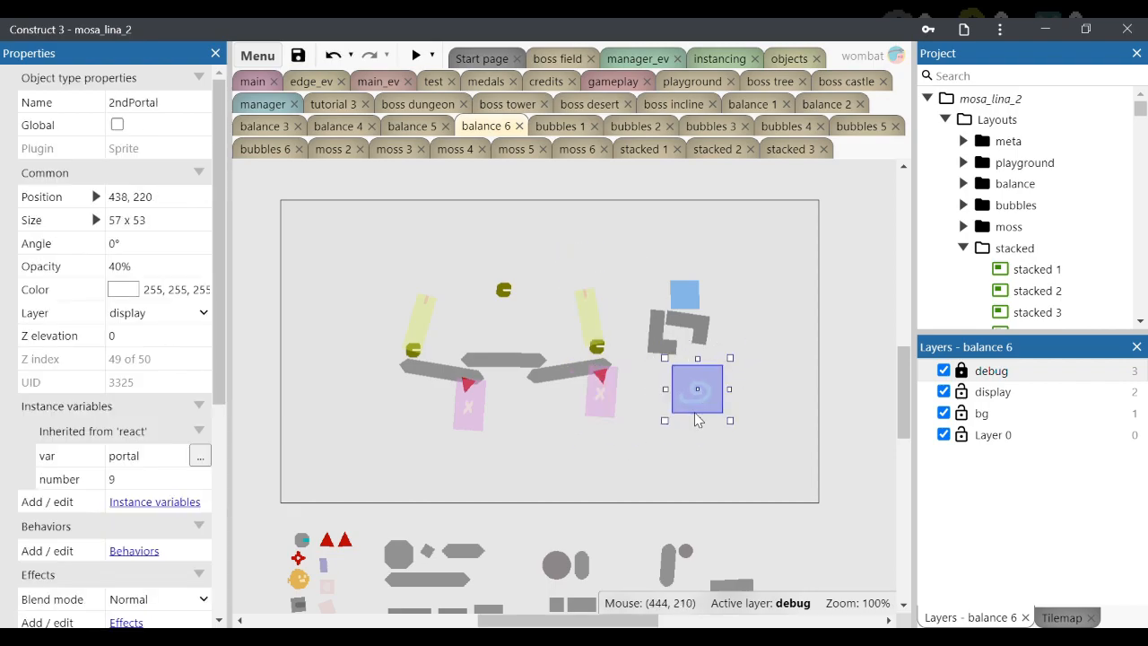
left_click(416, 56)
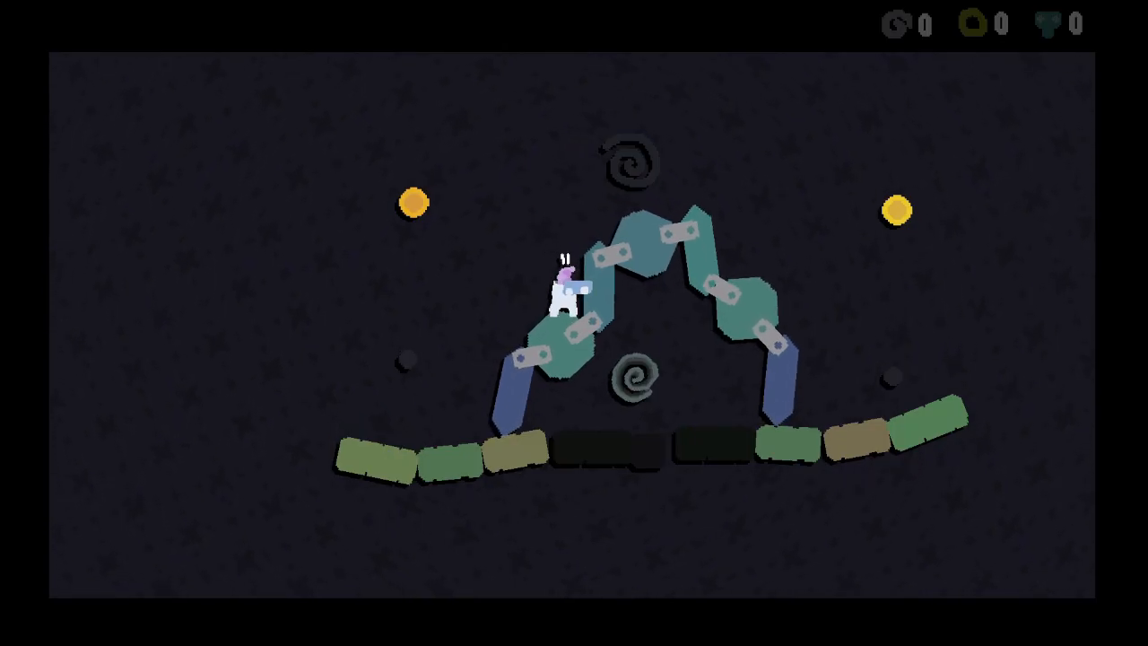